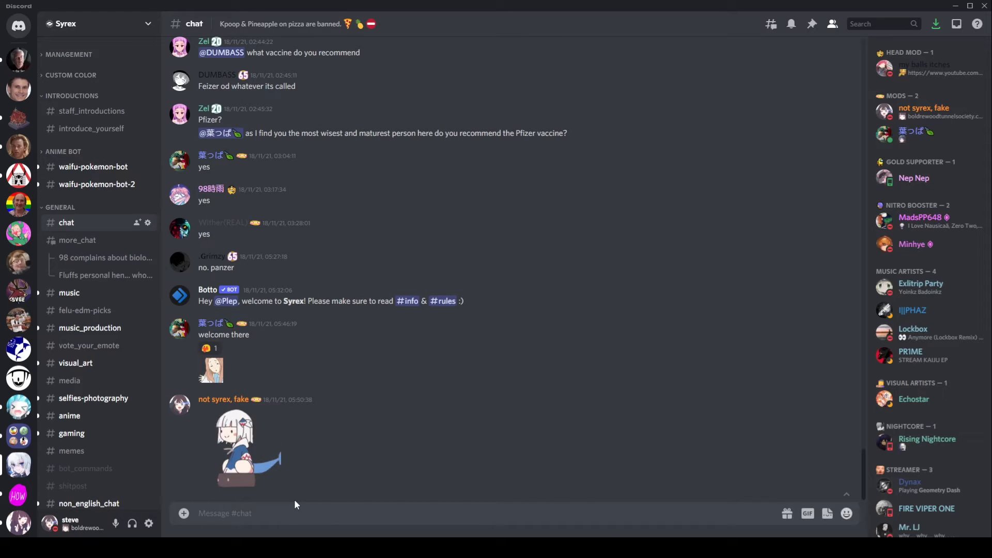
# - Open Discord's developer tools with F12 beside the sticker chat
pyautogui.press('F12')
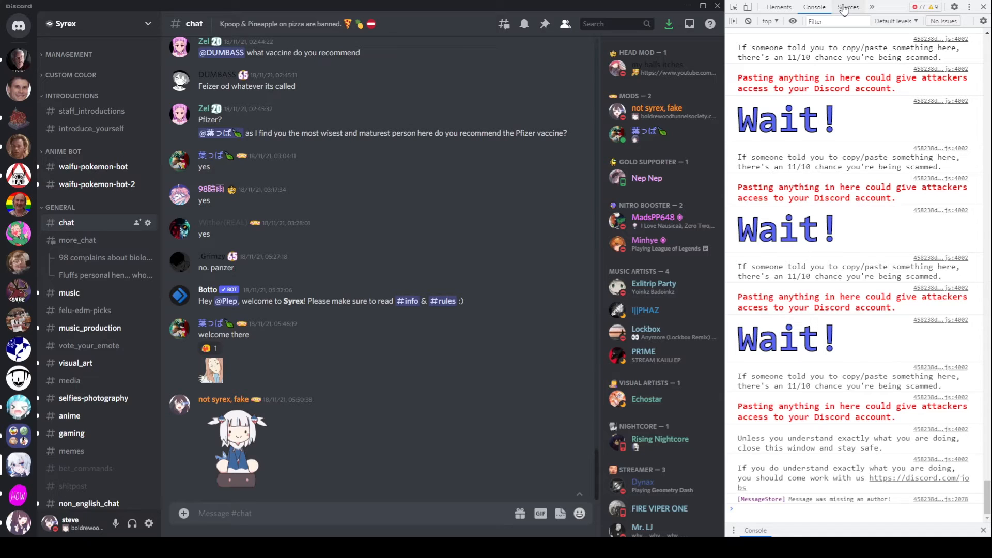
# - In the Sources panel, preview both sticker PNG files under media.discordapp.net > stickers
pyautogui.click(823, 509)
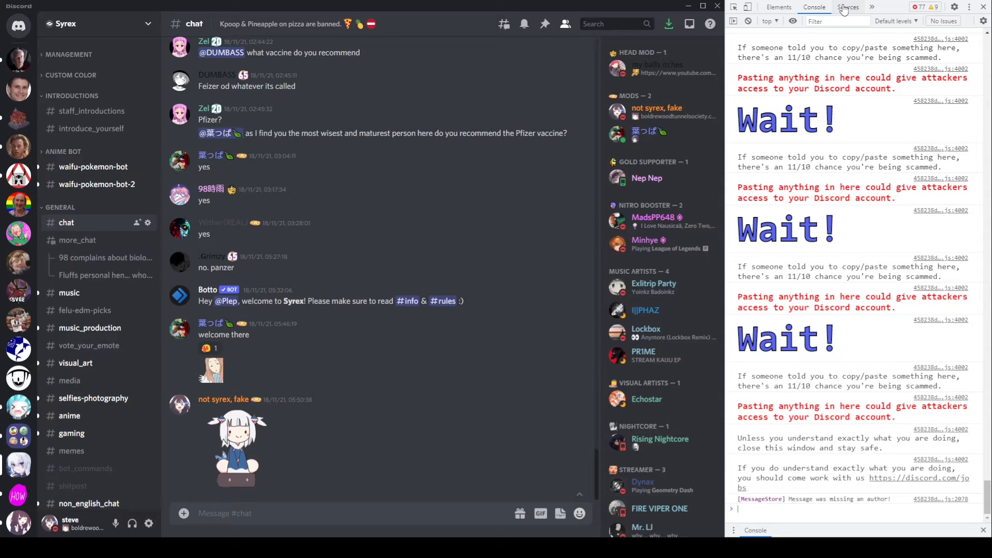
pyautogui.click(848, 7)
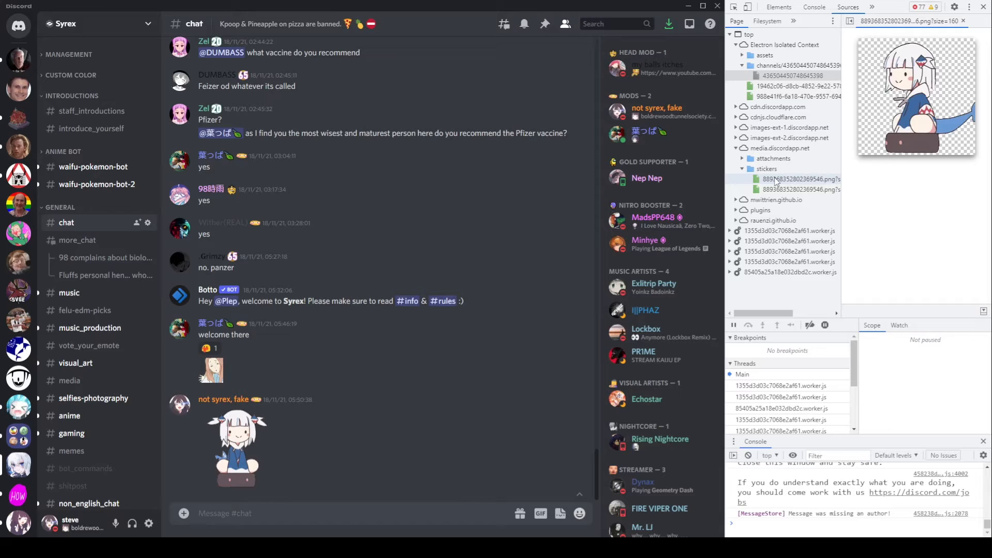
pyautogui.click(801, 189)
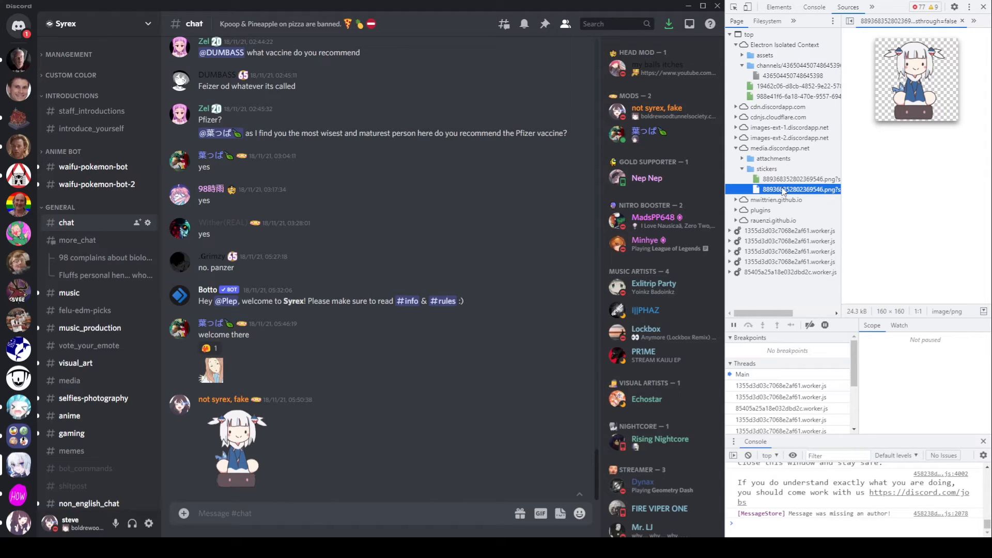
pyautogui.click(800, 179)
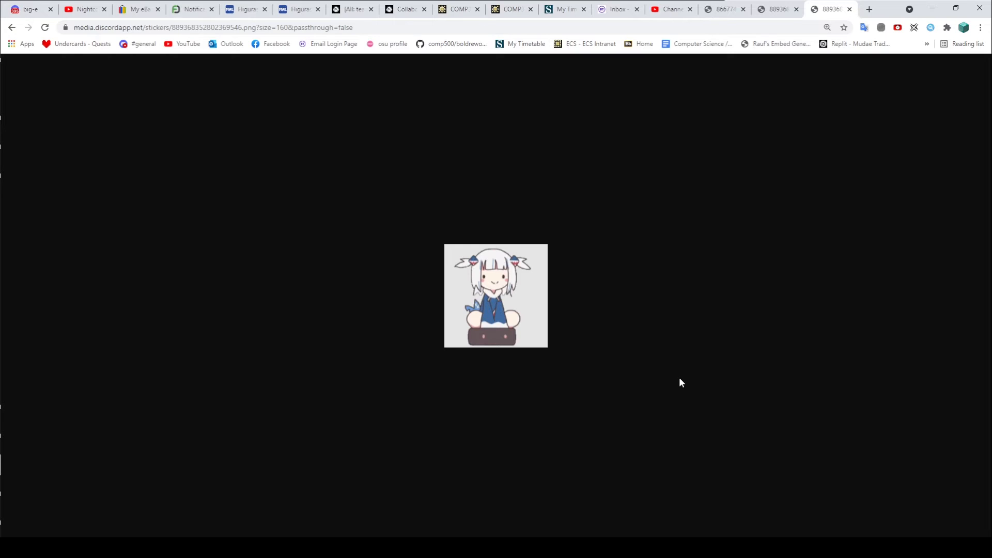
pyautogui.moveTo(532, 269)
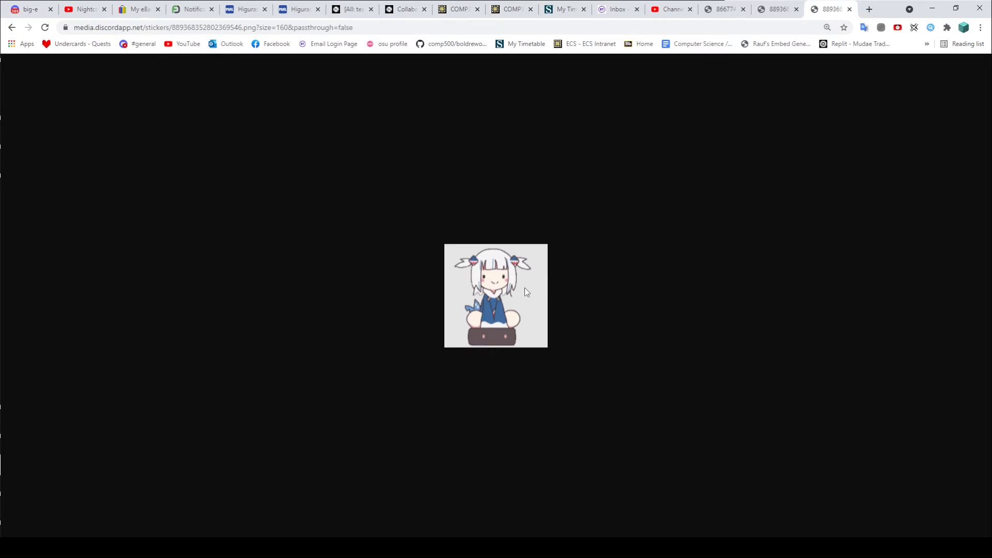
pyautogui.moveTo(518, 303)
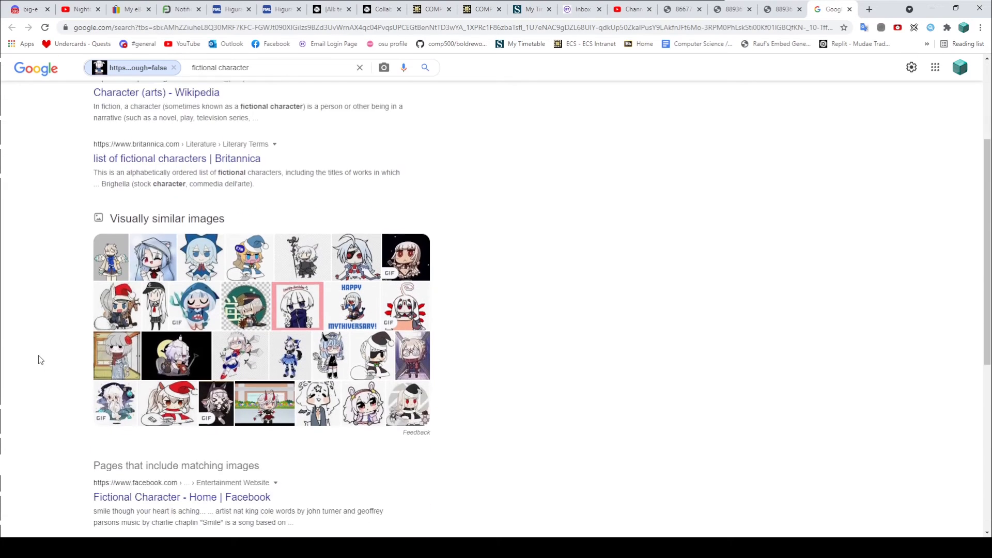
# - Scroll through the reverse image search results and select a matching result
pyautogui.scroll(-3)
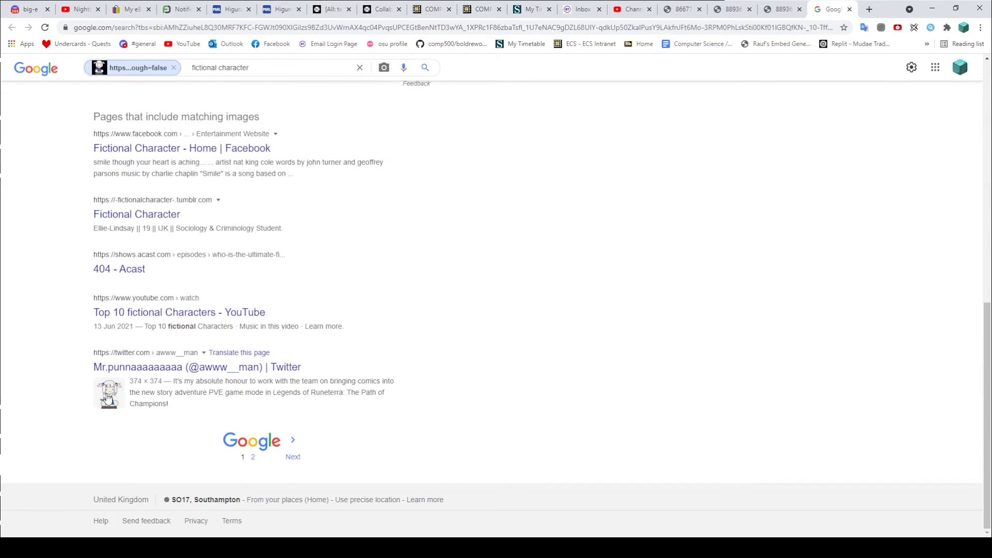
pyautogui.click(109, 392)
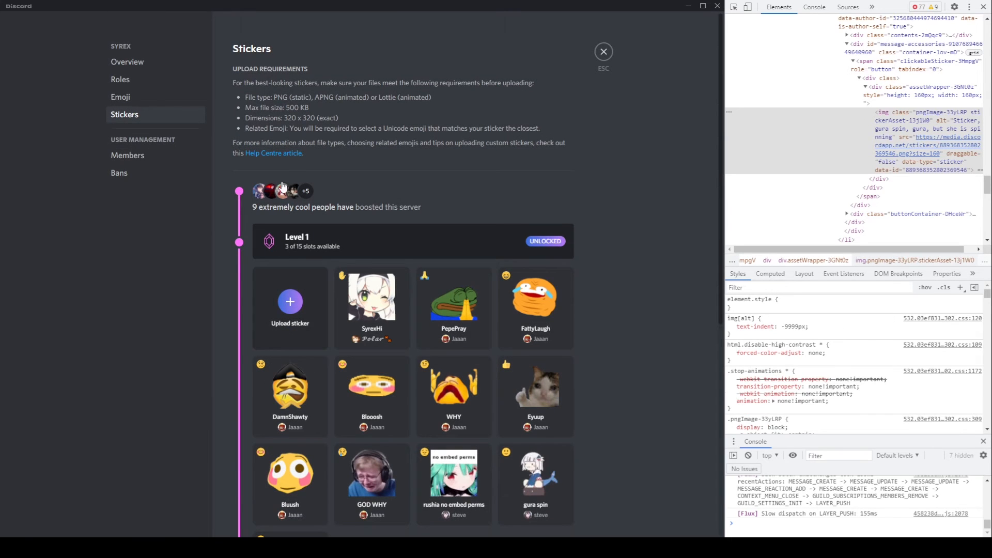
pyautogui.moveTo(327, 99)
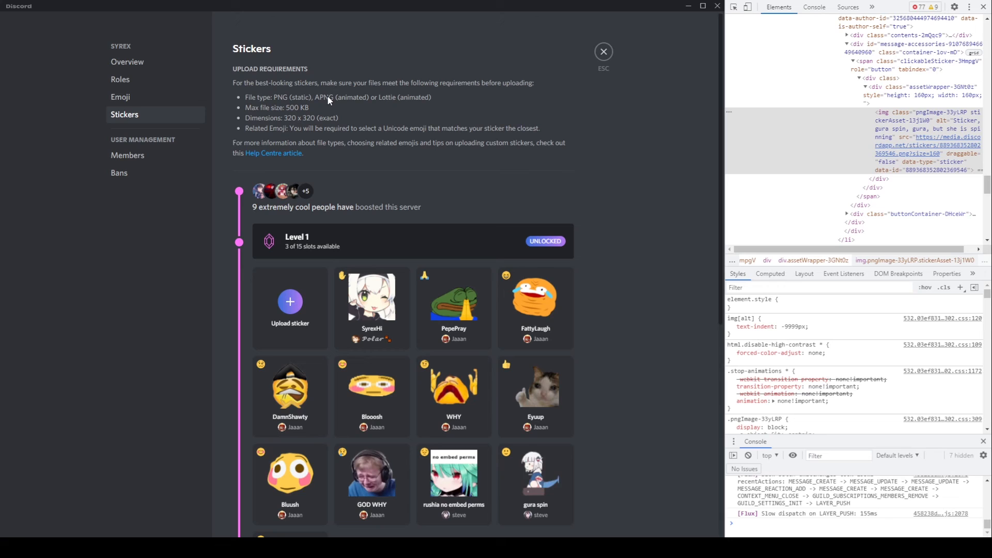